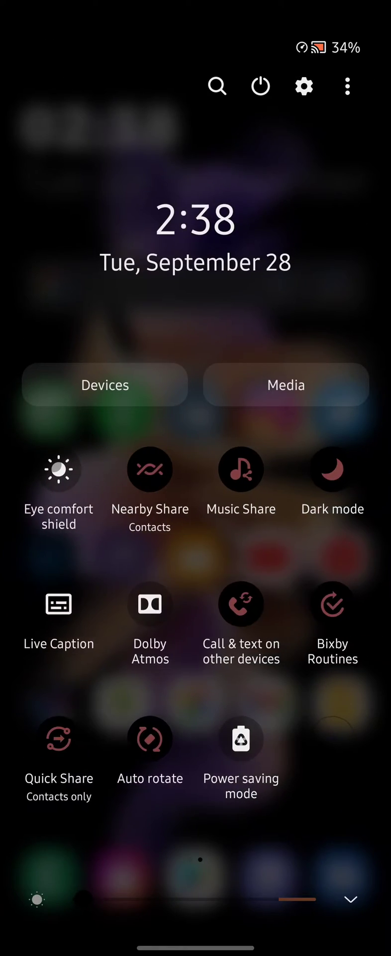
# Go back to the first page of quick buttons showing Airplane mode, Sound and Bluetooth.
pyautogui.click(241, 738)
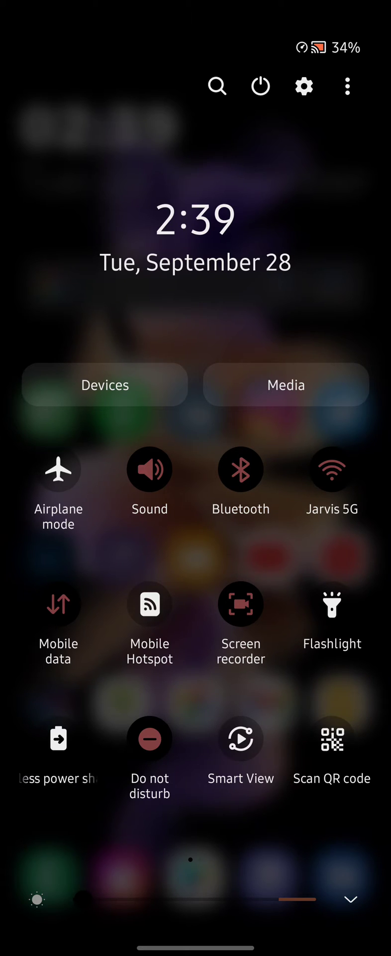
# Open Edit buttons, check Power saving mode on the second page, and finish with Done.
pyautogui.click(348, 86)
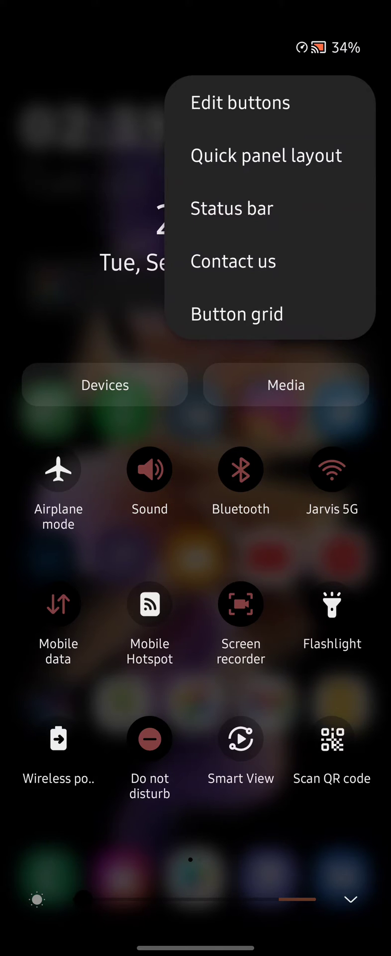
pyautogui.click(240, 102)
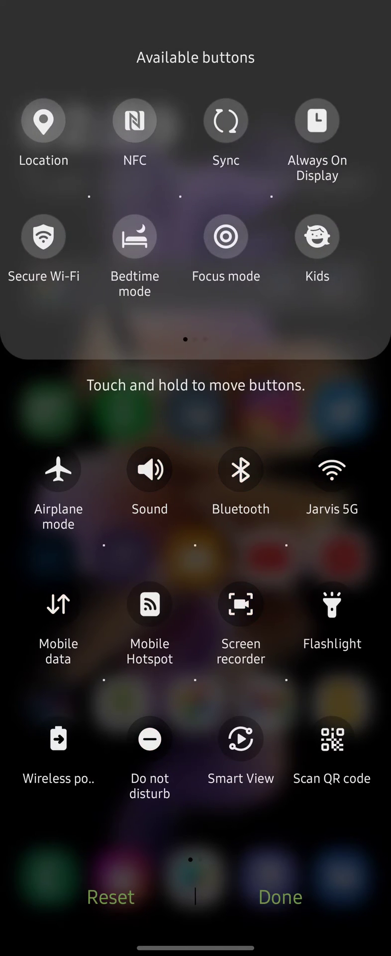
pyautogui.hscroll(-3)
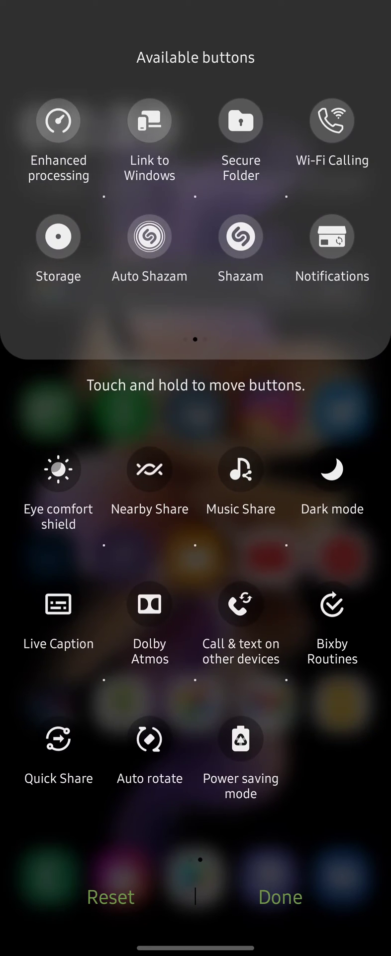
pyautogui.click(280, 897)
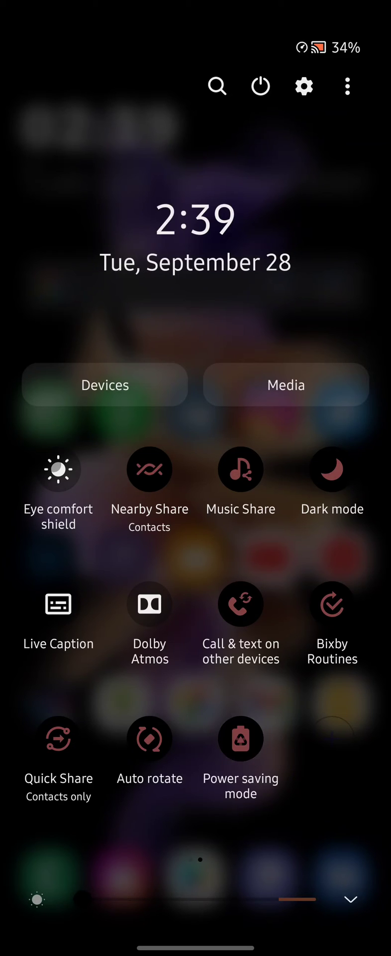